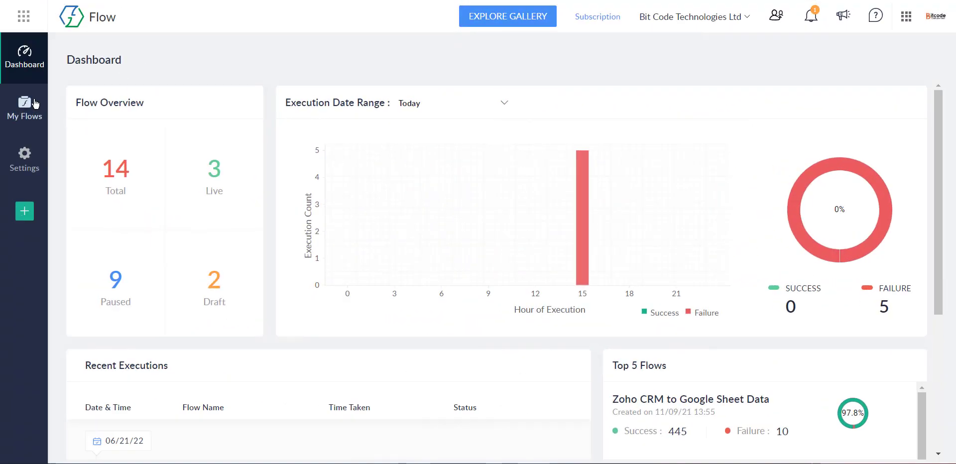
# Open My Flows and begin creating a new flow
pyautogui.click(25, 109)
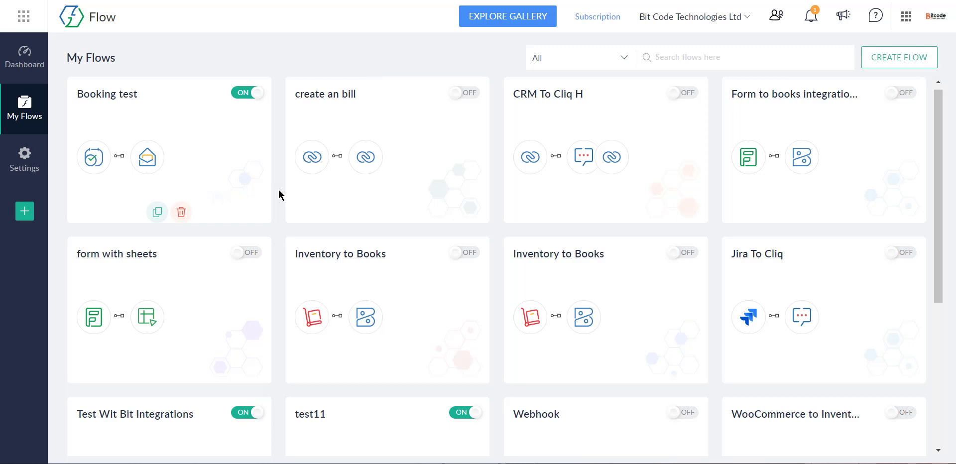
pyautogui.click(899, 57)
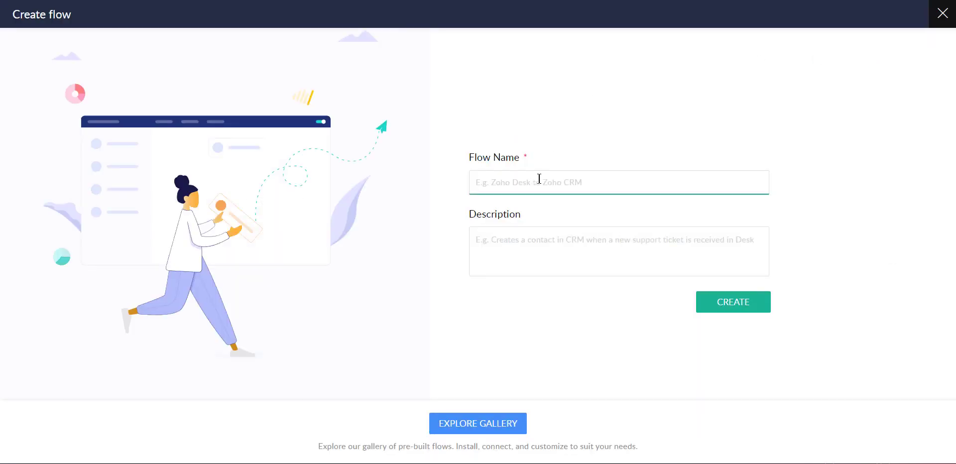
# Create a flow titled 'Inventory To Books' described as 'Test For This Video'
pyautogui.write('Inventory')
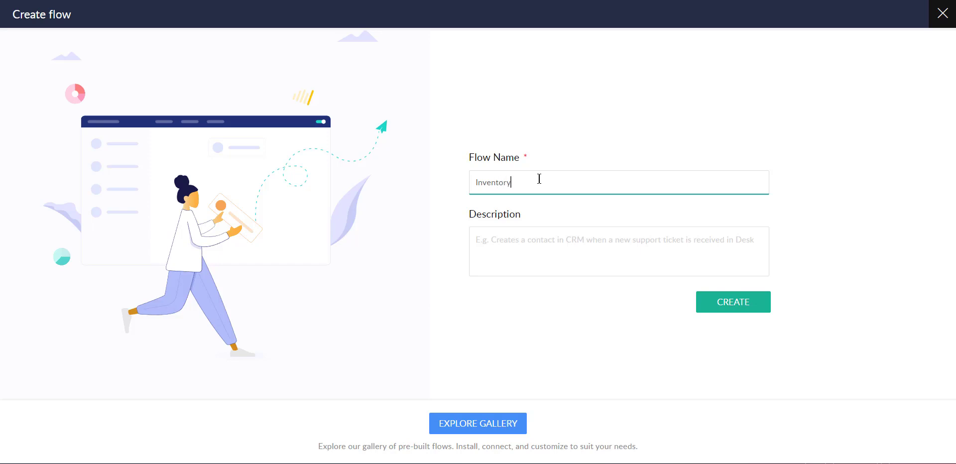
pyautogui.write('To Books')
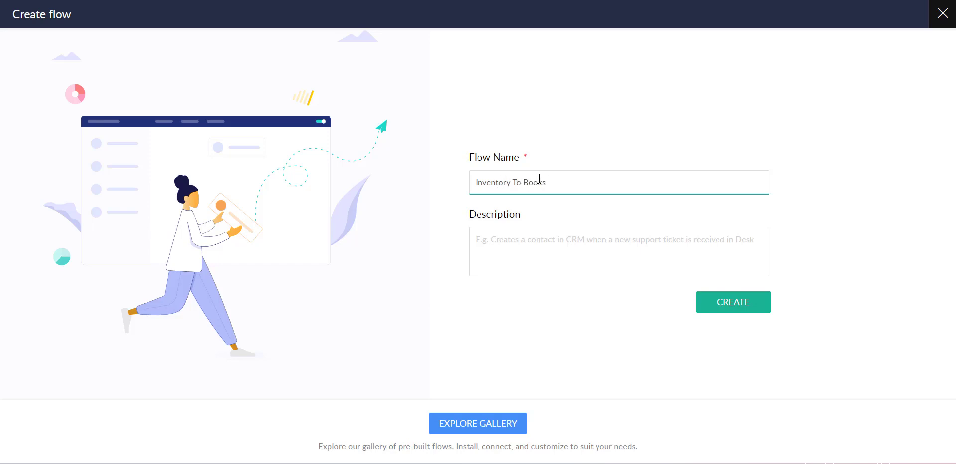
pyautogui.write('Test')
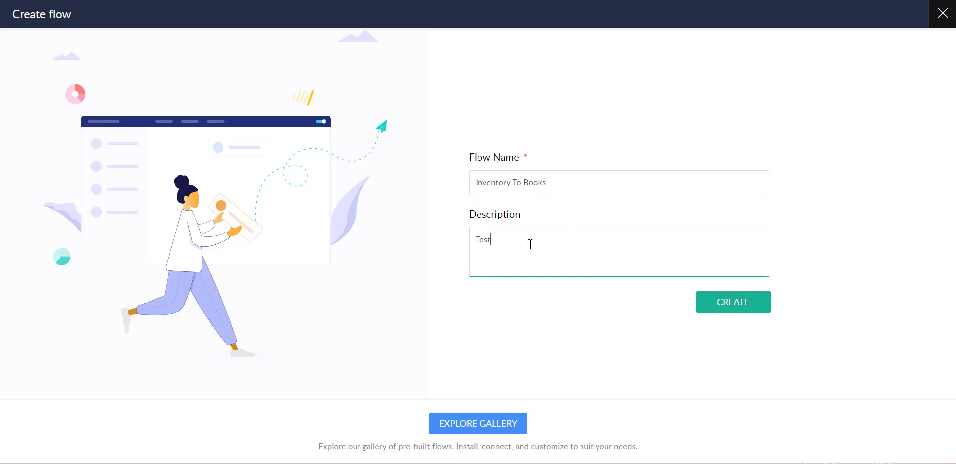
pyautogui.write('For This V')
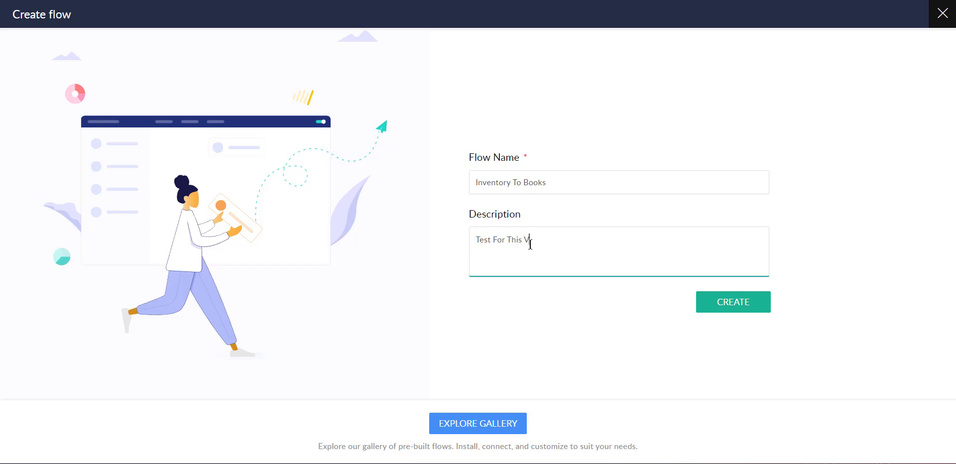
pyautogui.click(733, 302)
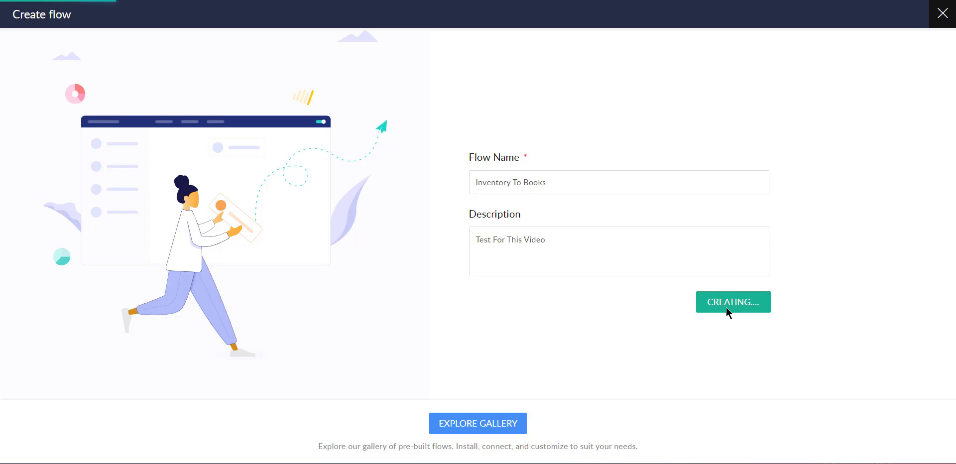
# Choose an app-event trigger and search the apps for 'zoho inv'
pyautogui.click(734, 302)
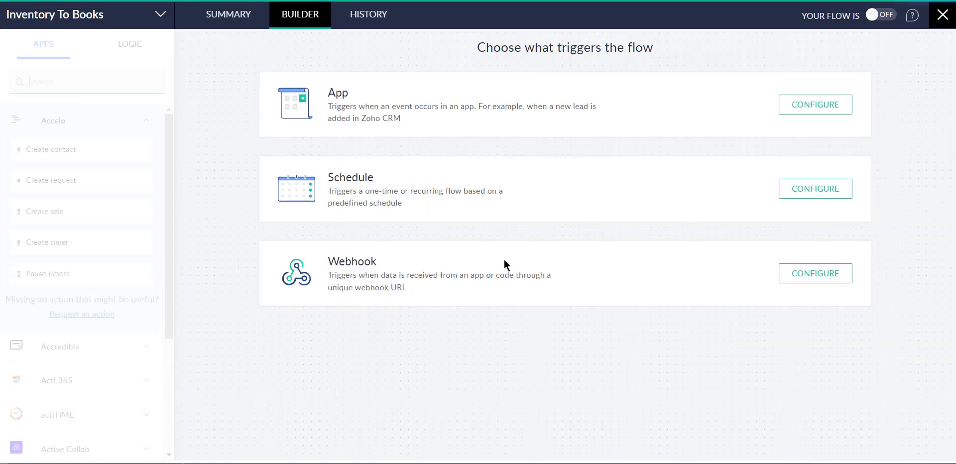
pyautogui.moveTo(478, 128)
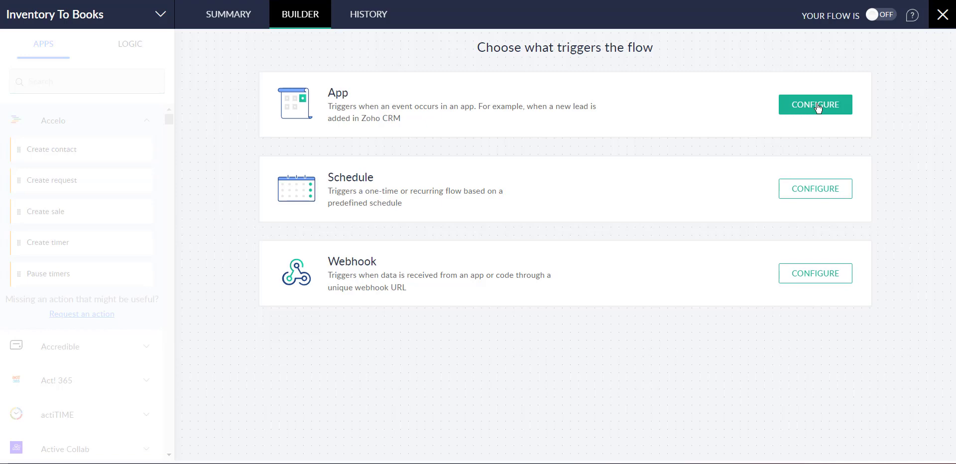
pyautogui.click(815, 104)
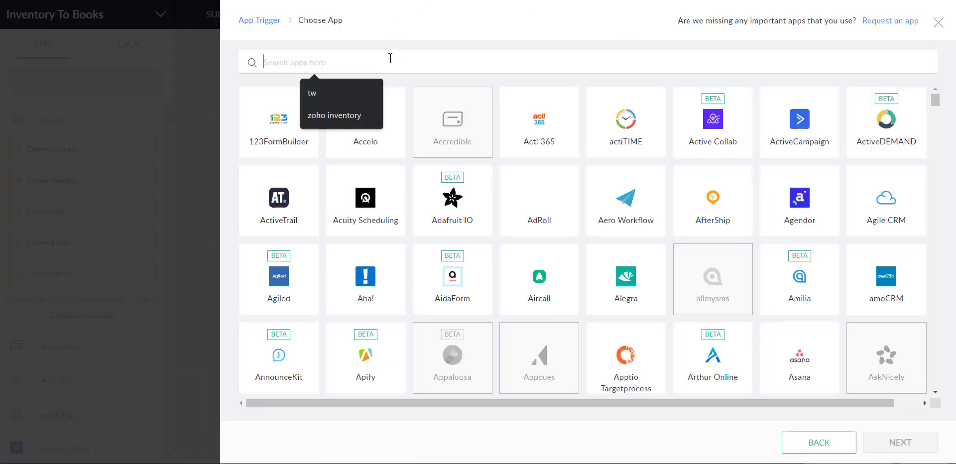
pyautogui.write('z')
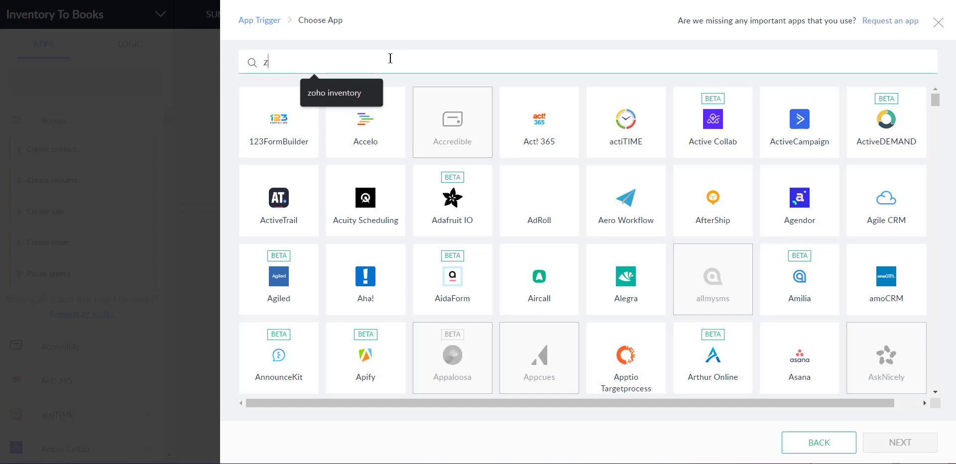
pyautogui.write('oho inv')
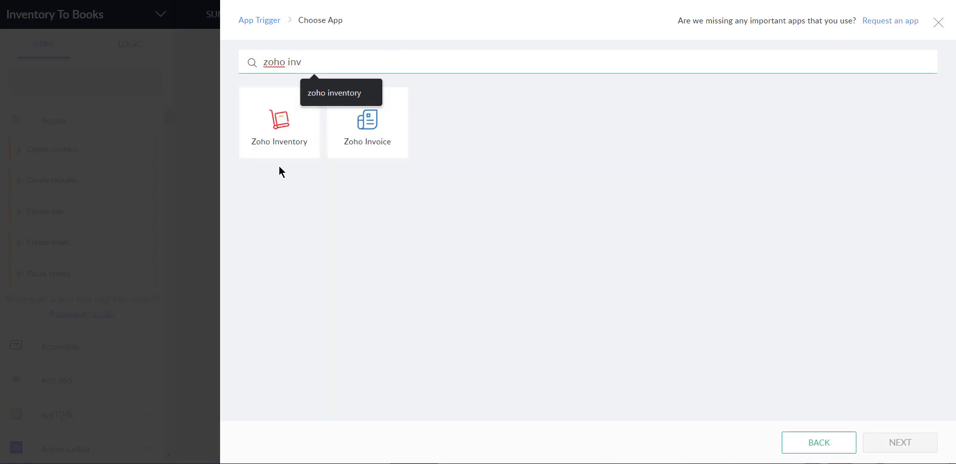
pyautogui.moveTo(280, 140)
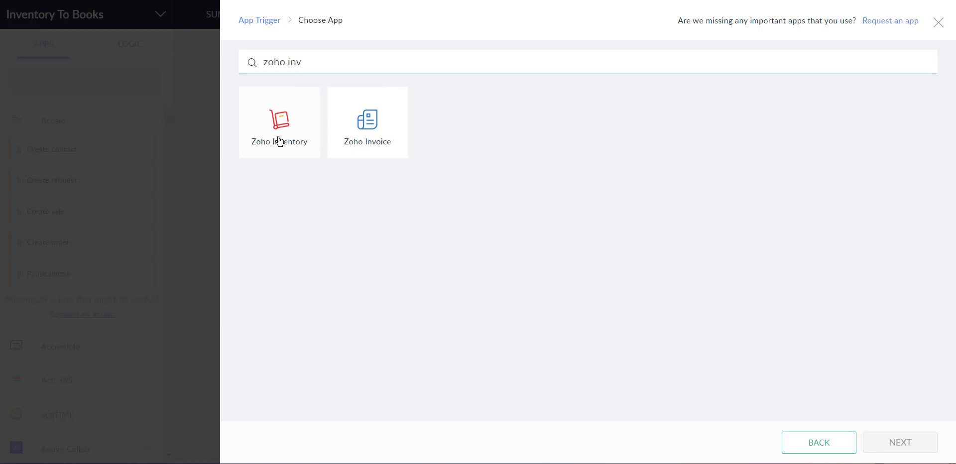
# Select Zoho Inventory's 'Item created' trigger and continue to its configuration
pyautogui.click(280, 122)
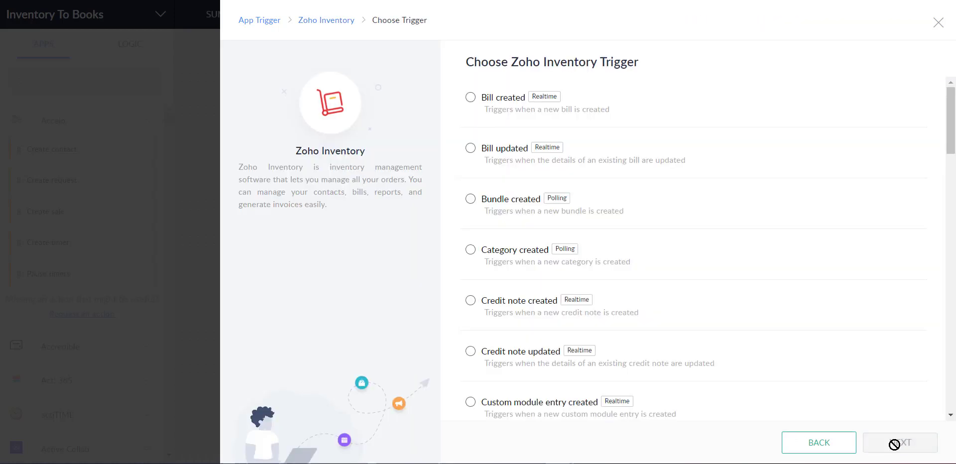
pyautogui.scroll(-3)
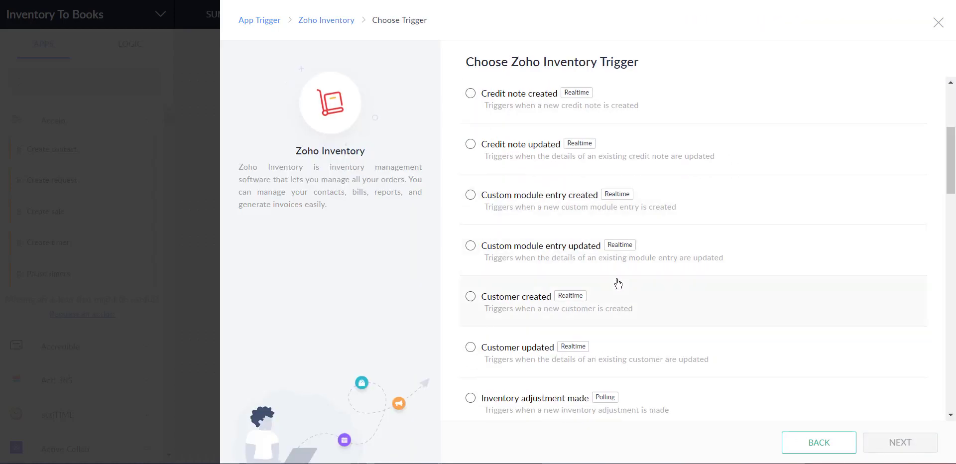
pyautogui.scroll(-3)
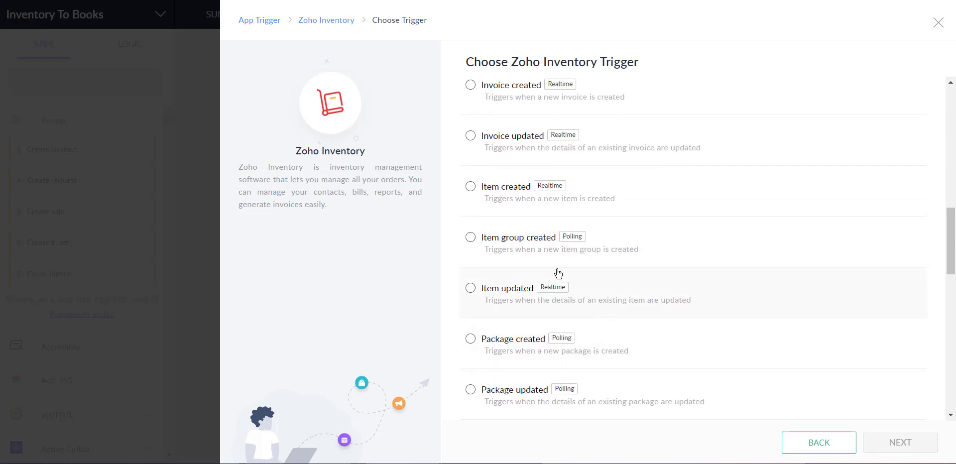
pyautogui.moveTo(450, 199)
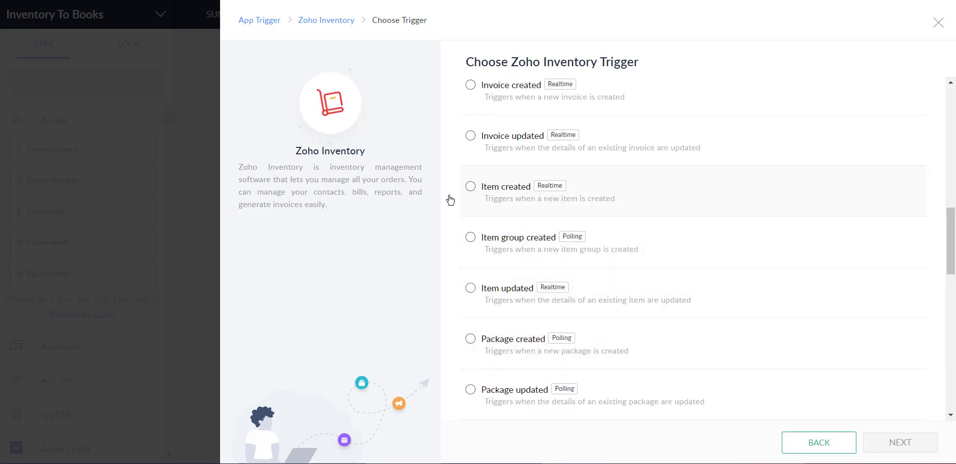
pyautogui.click(470, 186)
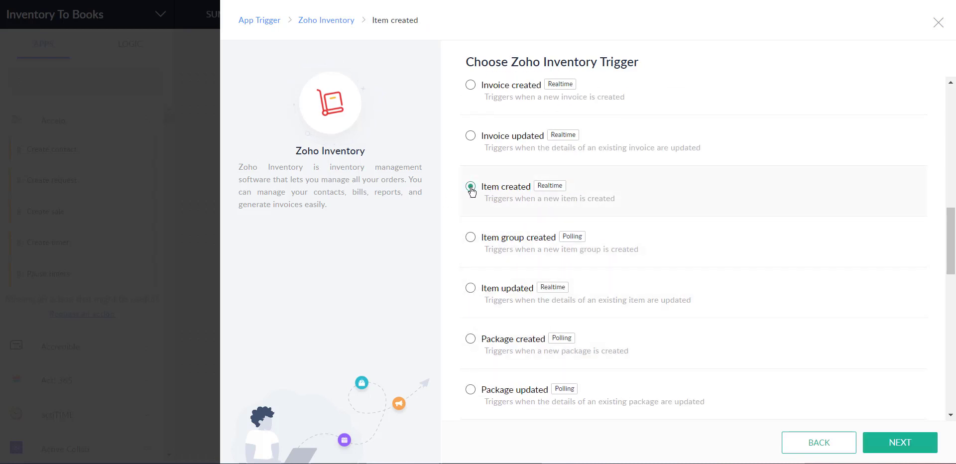
pyautogui.click(899, 443)
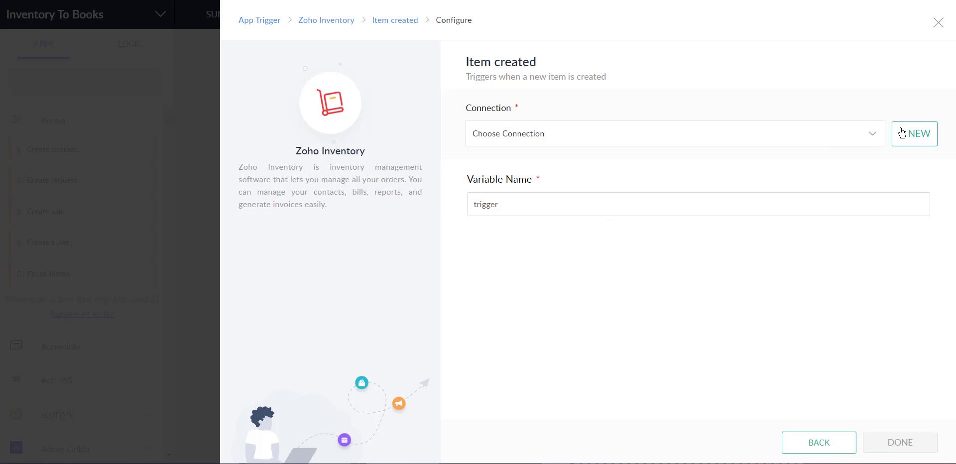
# Add and authorize a Zoho Inventory connection named 'Test Video', accepting the permissions
pyautogui.click(918, 133)
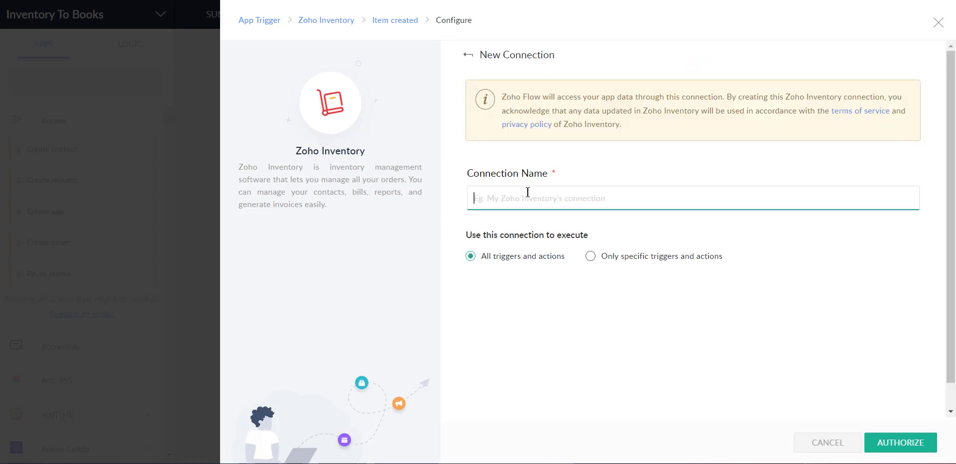
pyautogui.write('Te')
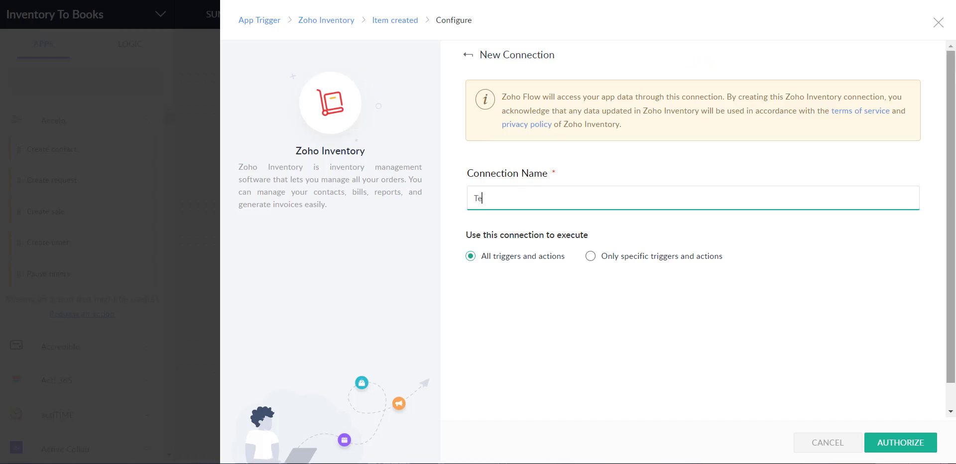
pyautogui.write('st Video')
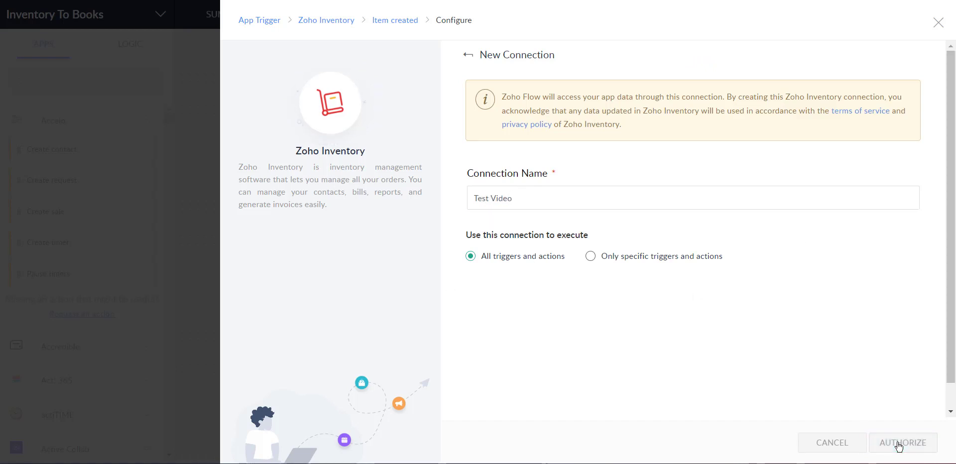
pyautogui.click(903, 443)
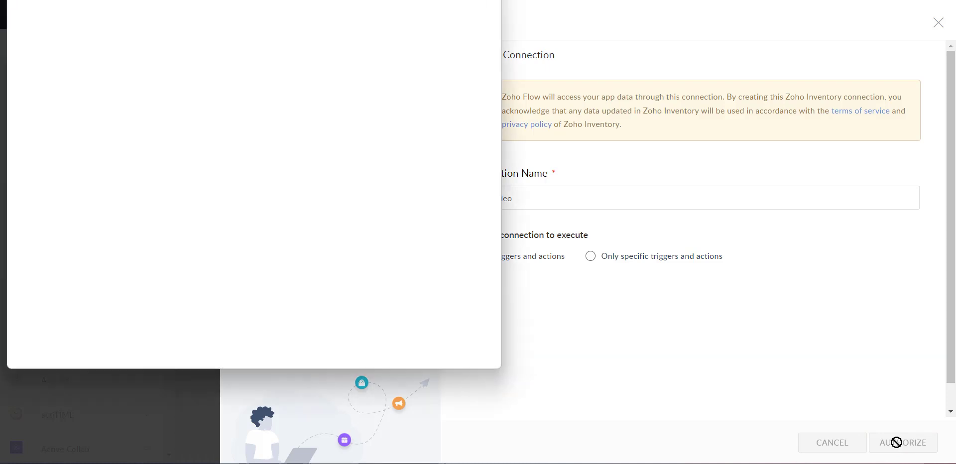
pyautogui.click(903, 443)
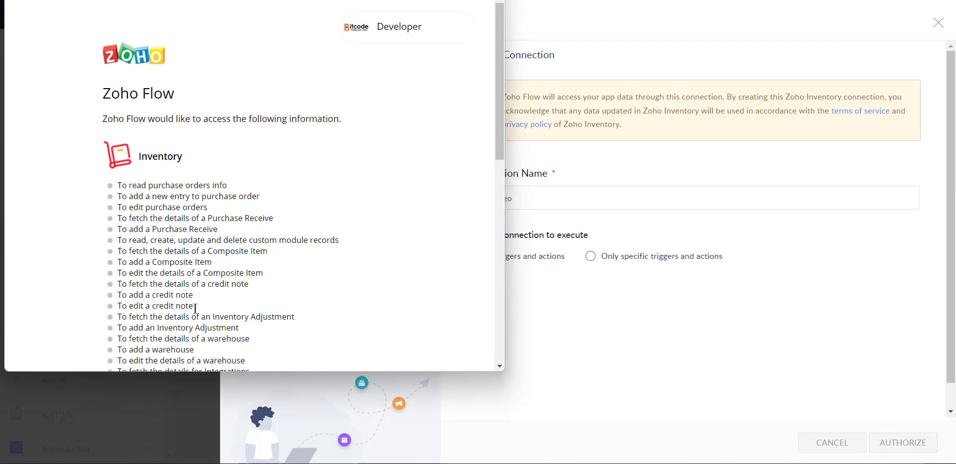
pyautogui.scroll(-3)
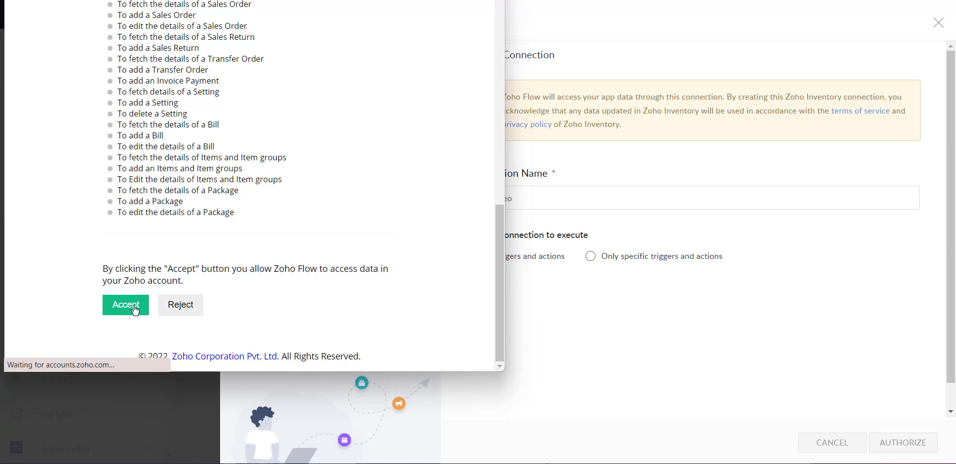
pyautogui.click(126, 305)
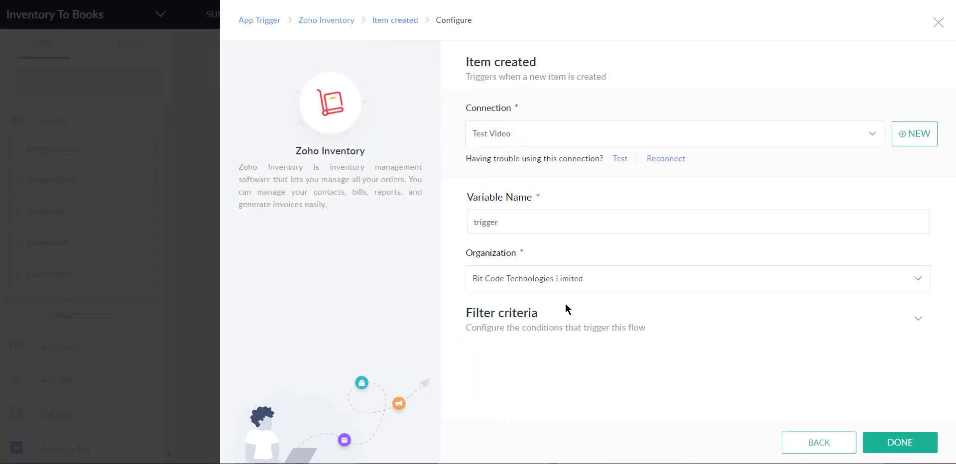
# Save the Item created trigger and search the apps list for 'zoho book'
pyautogui.click(899, 442)
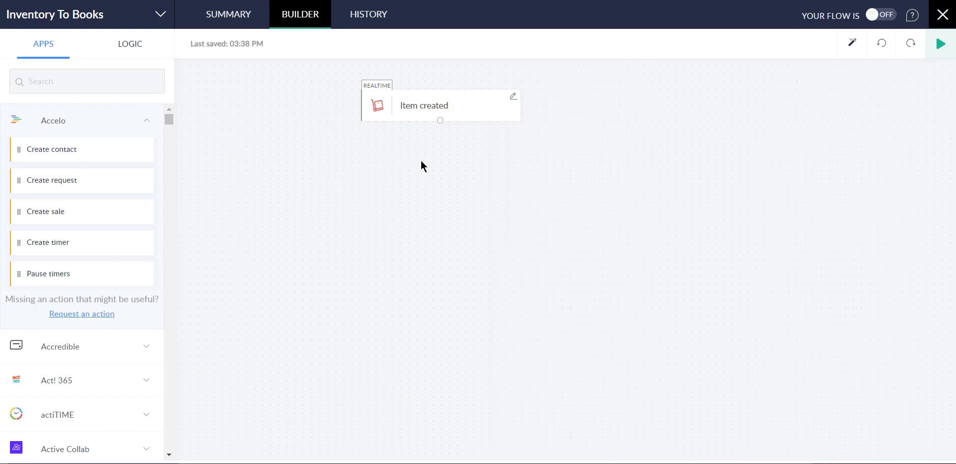
pyautogui.click(86, 81)
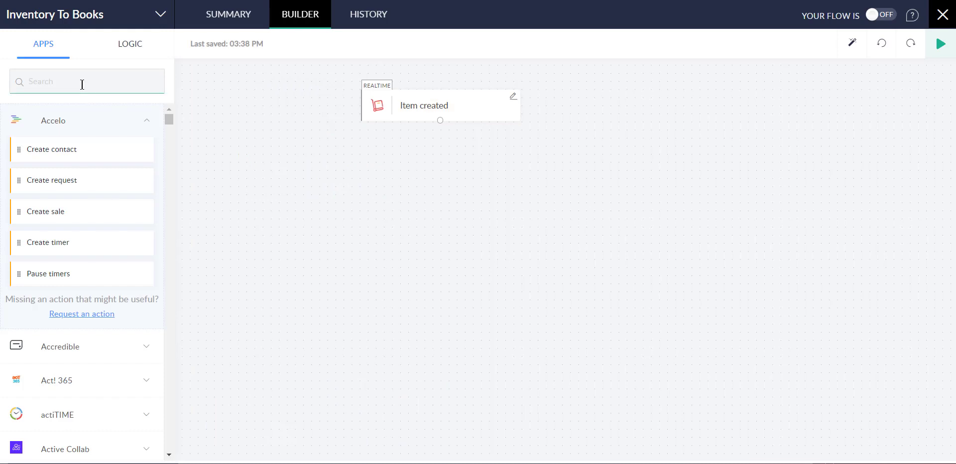
pyautogui.write('zoho')
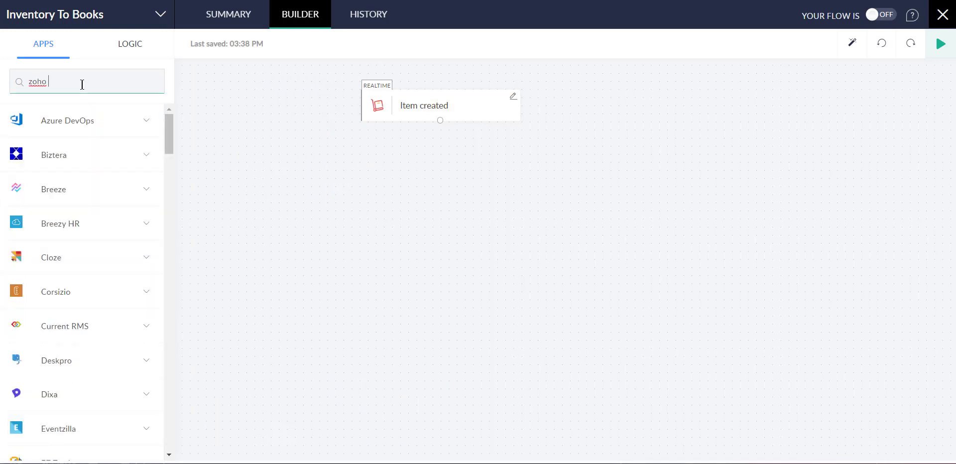
pyautogui.write('b')
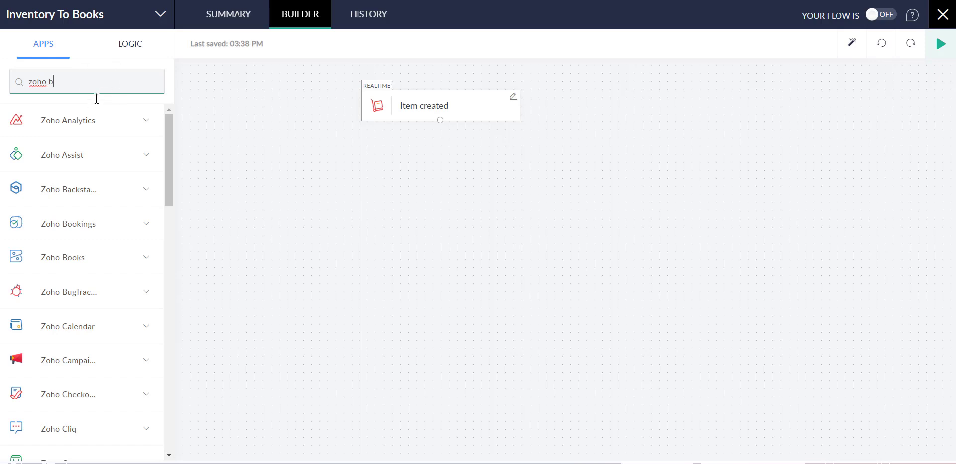
pyautogui.write('ook')
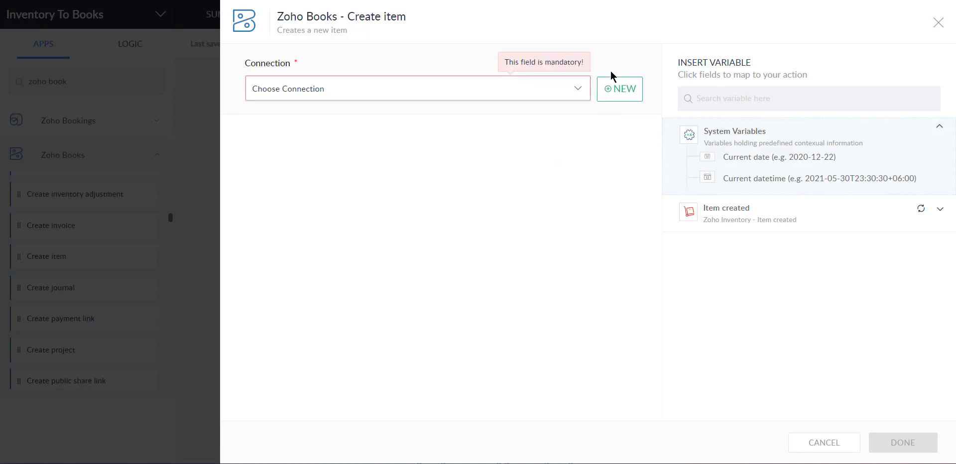
# Authorize a 'Test Video' Zoho Books connection with organization Bit Code Technologies Limited
pyautogui.click(619, 89)
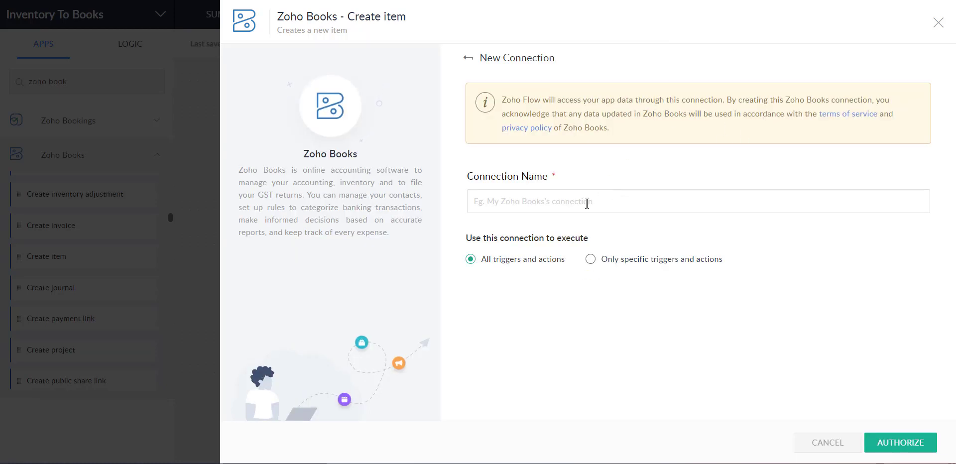
pyautogui.write('Test Vide')
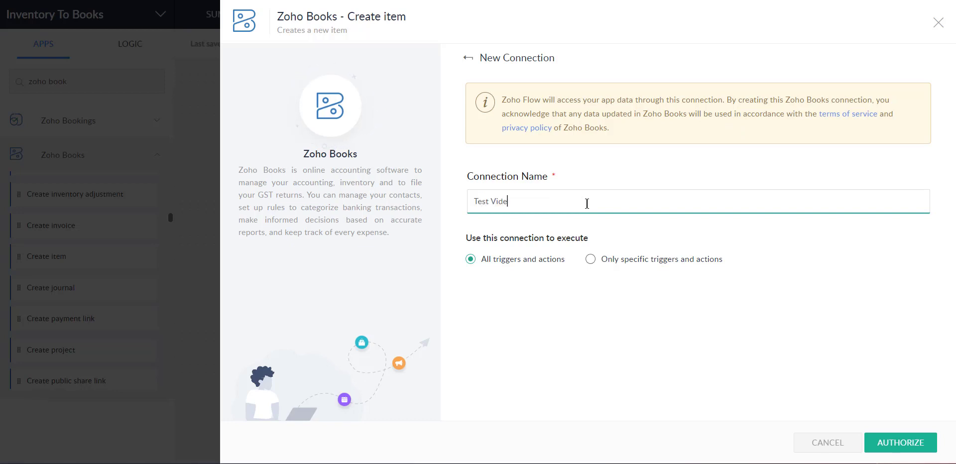
pyautogui.write('o')
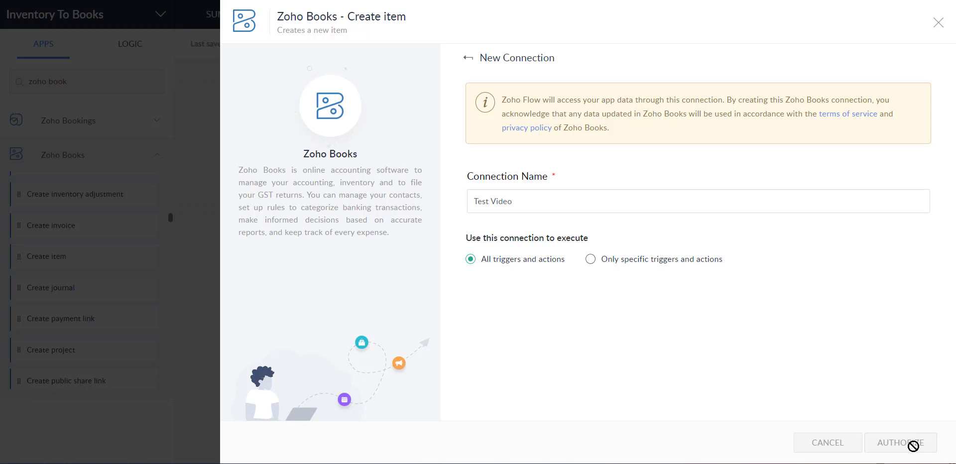
pyautogui.click(900, 442)
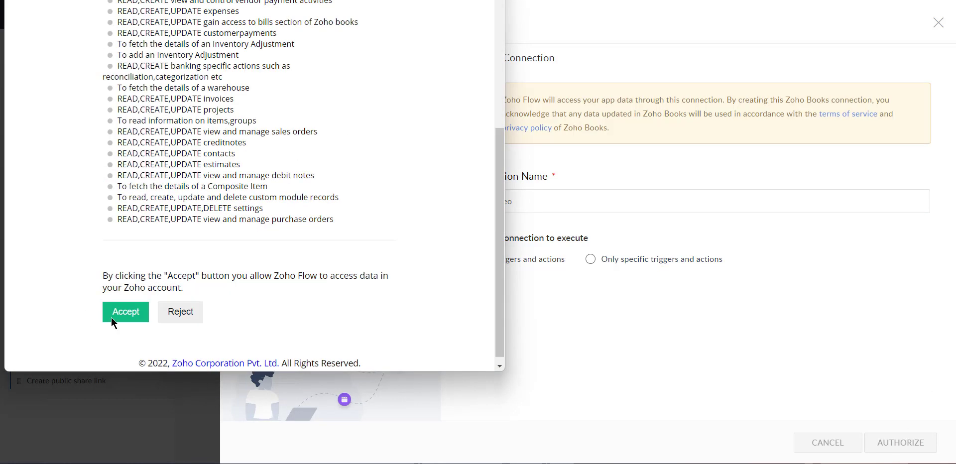
pyautogui.click(125, 312)
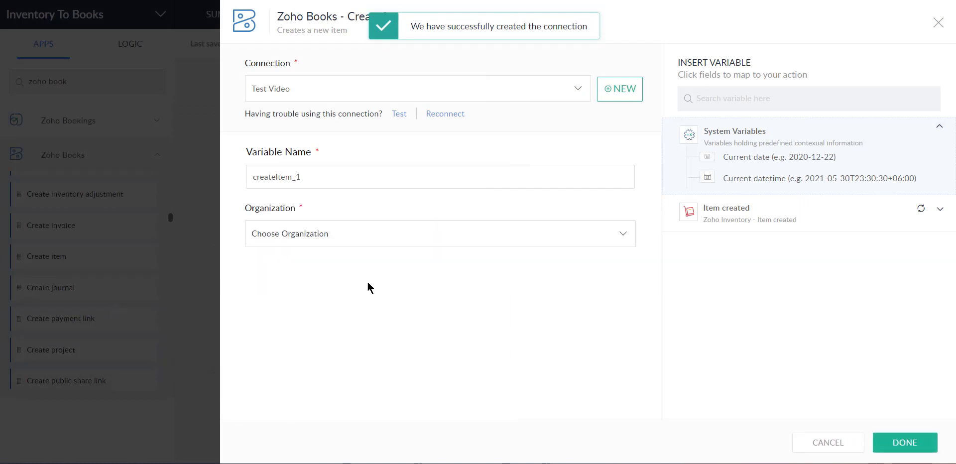
pyautogui.click(440, 233)
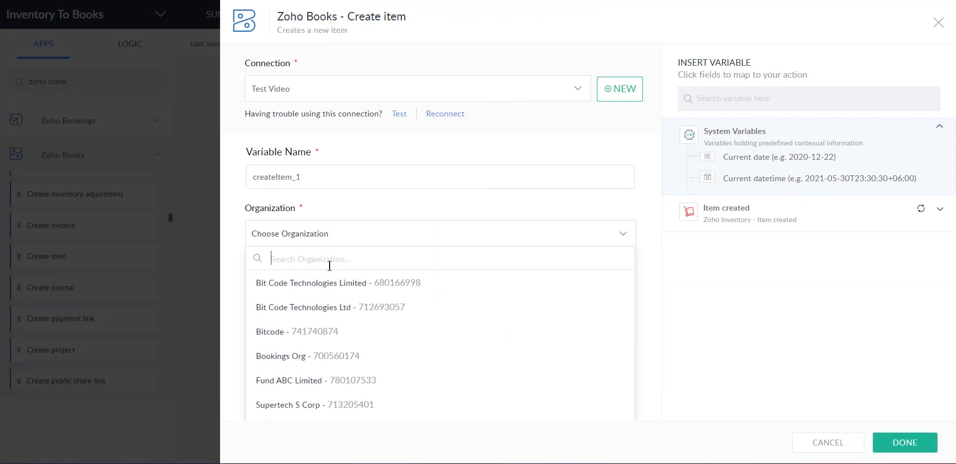
pyautogui.click(311, 282)
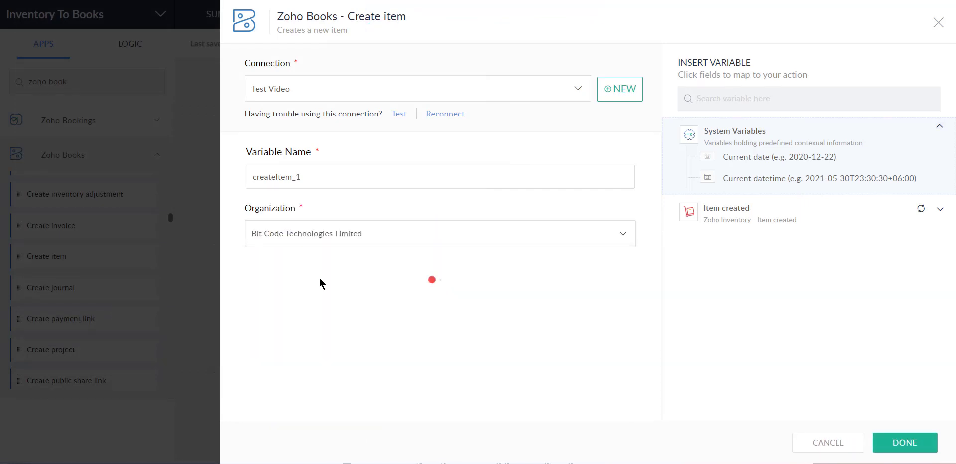
# Map Item name, SKU and Sales description to the trigger's item fields, then save
pyautogui.scroll(-3)
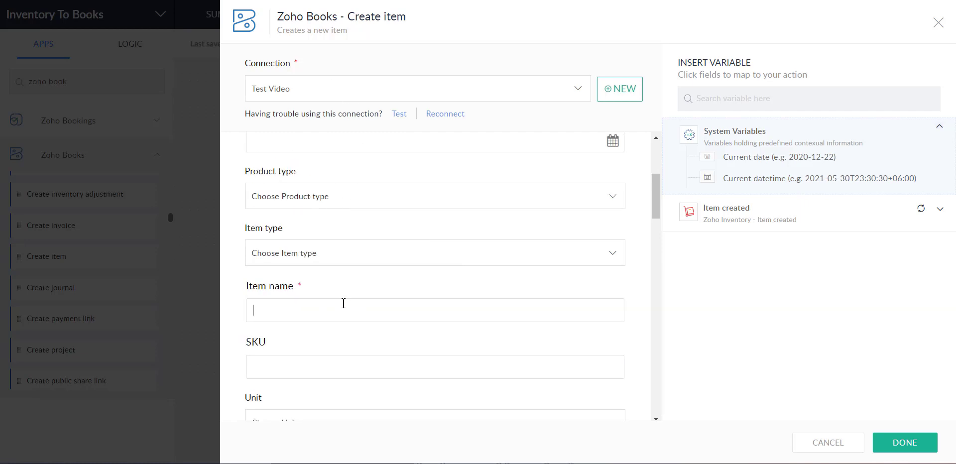
pyautogui.write('name')
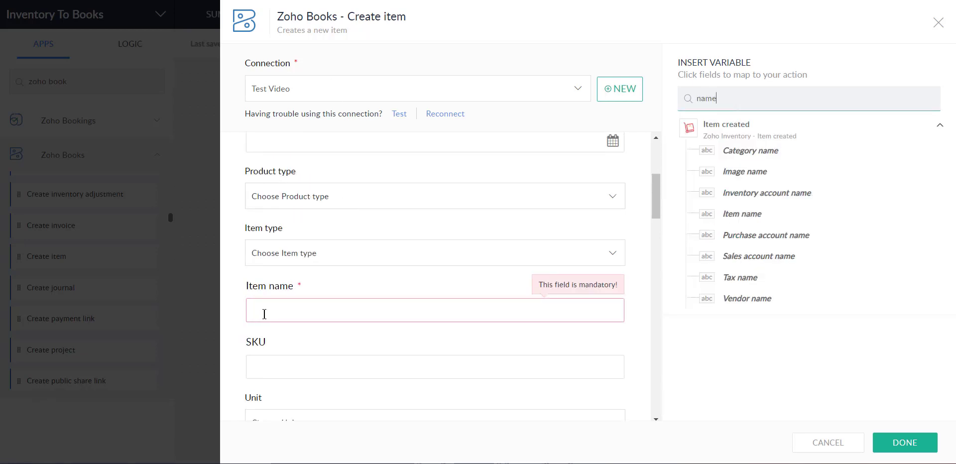
pyautogui.click(742, 214)
pyautogui.write('sku')
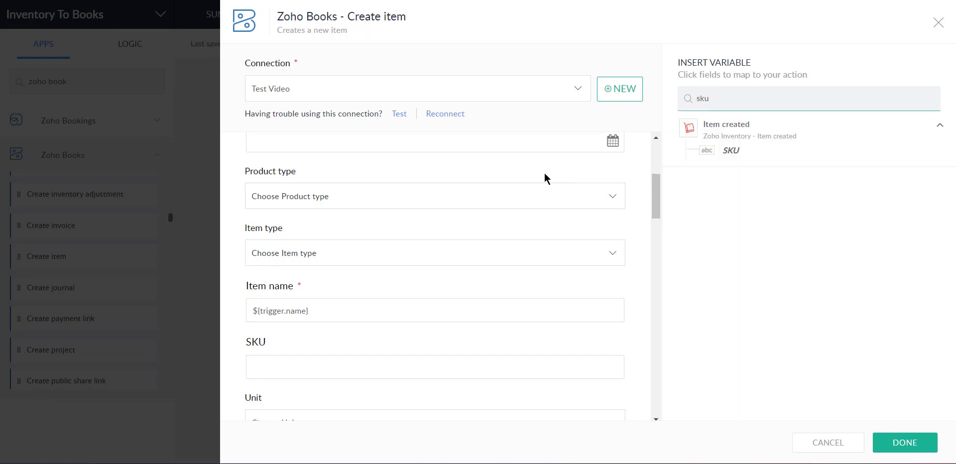
pyautogui.click(730, 150)
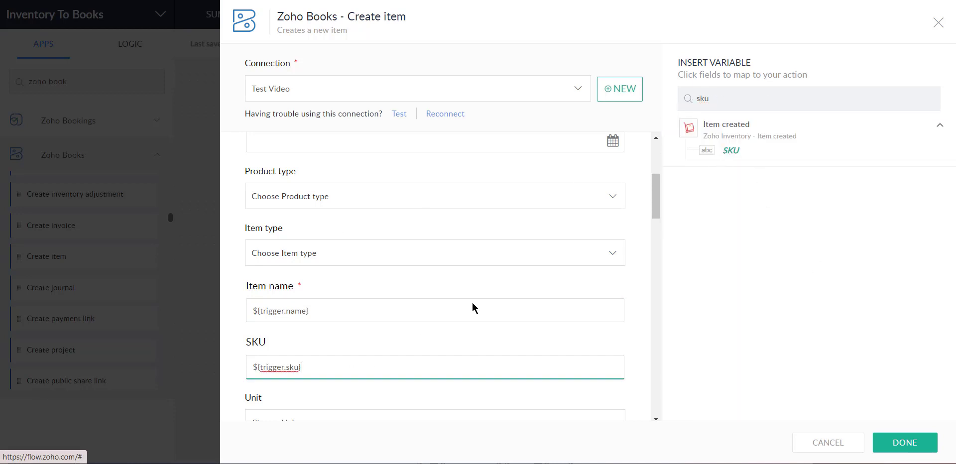
pyautogui.scroll(-3)
pyautogui.write('saled')
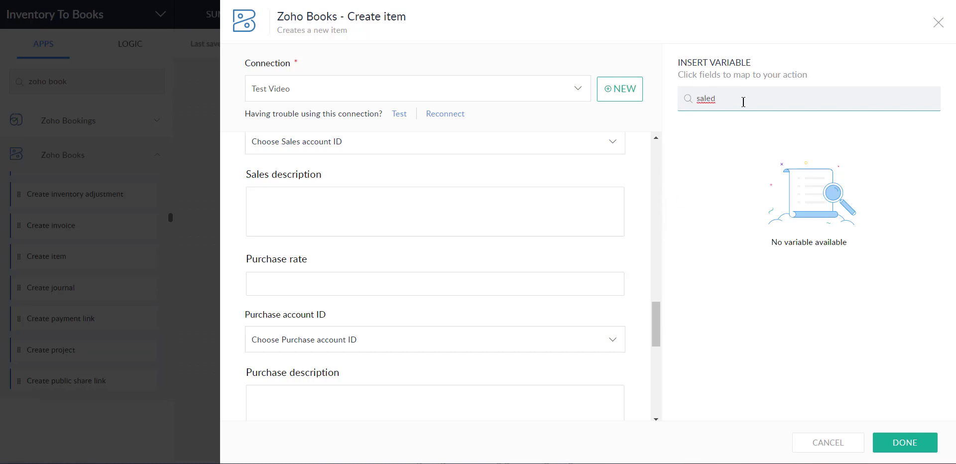
pyautogui.click(753, 214)
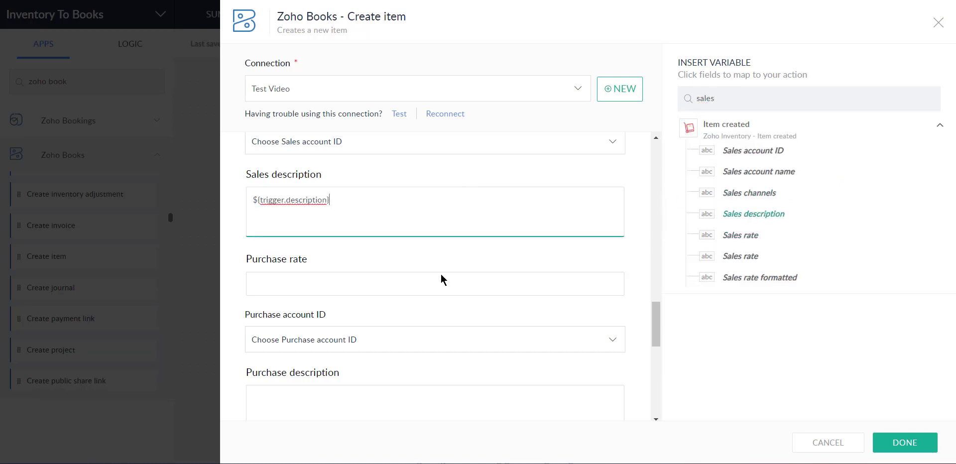
pyautogui.click(906, 443)
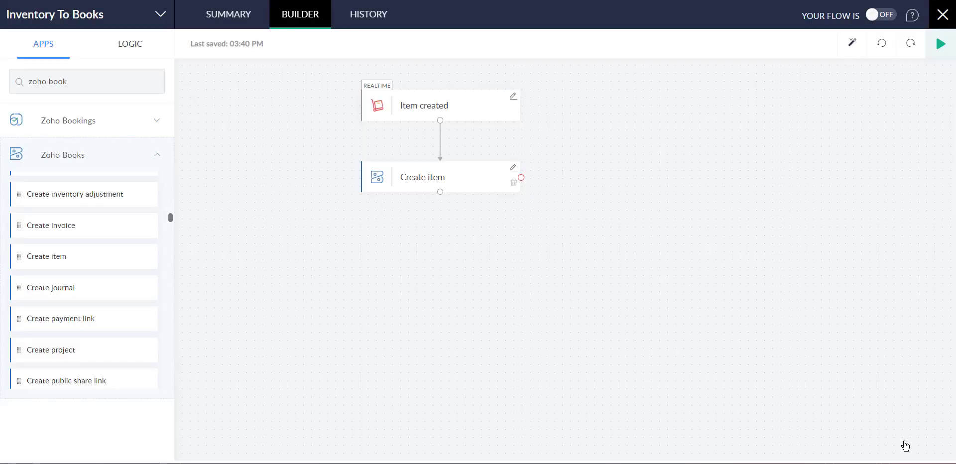
pyautogui.moveTo(870, 107)
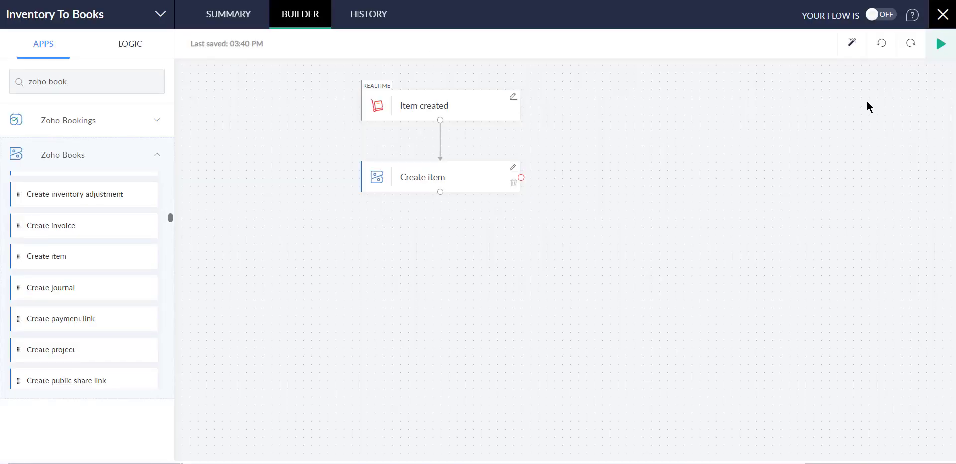
# Turn the Inventory To Books flow ON with the top-right toggle
pyautogui.click(882, 15)
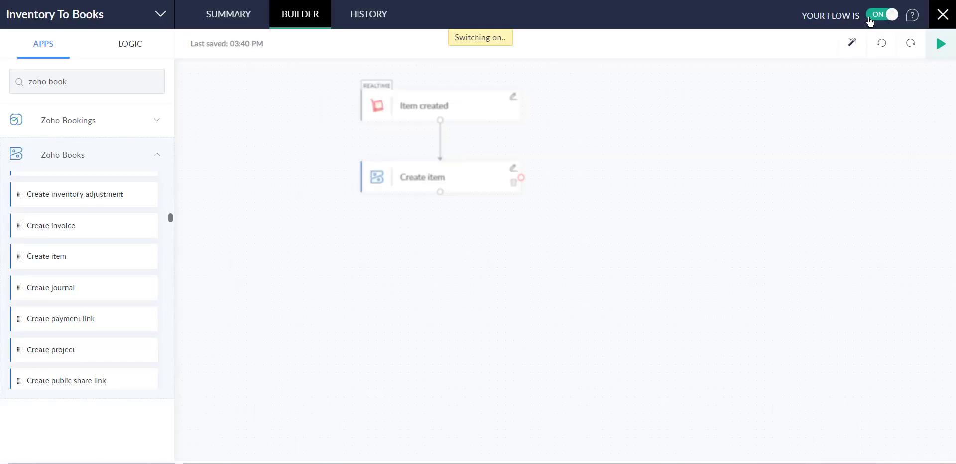
pyautogui.click(882, 14)
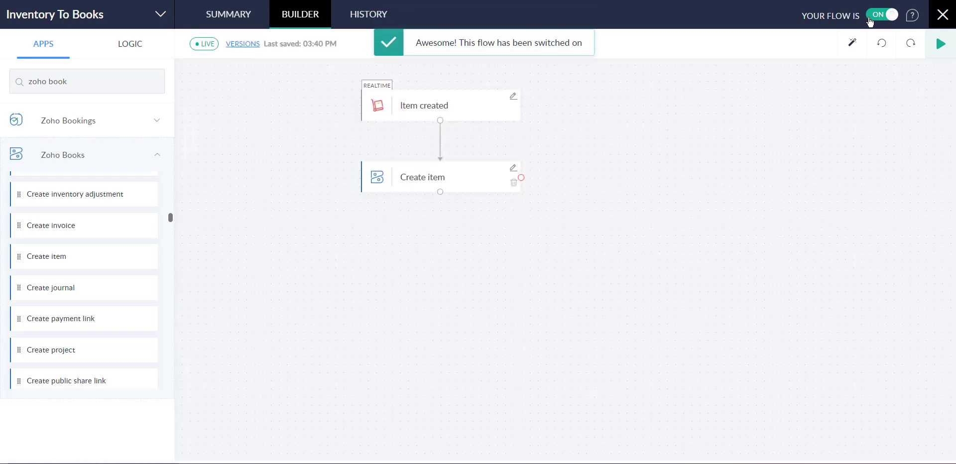
pyautogui.moveTo(941, 44)
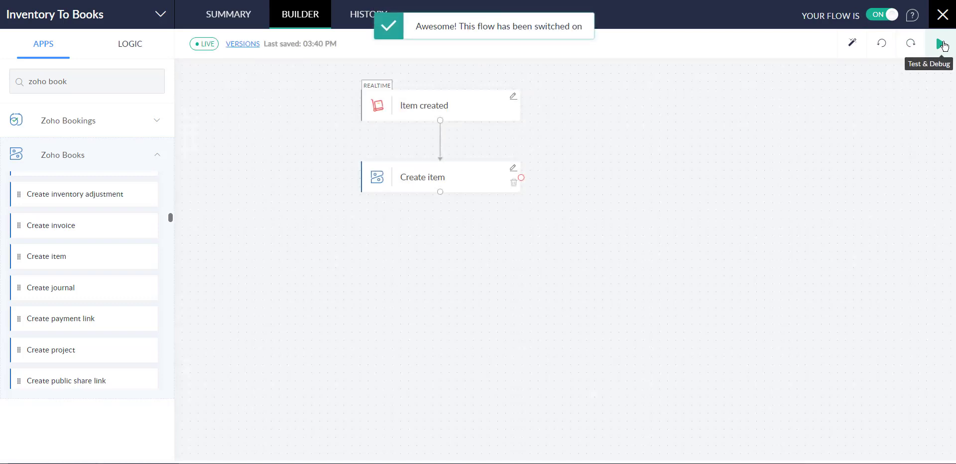
# Start a Test & Debug run of the live flow
pyautogui.click(944, 44)
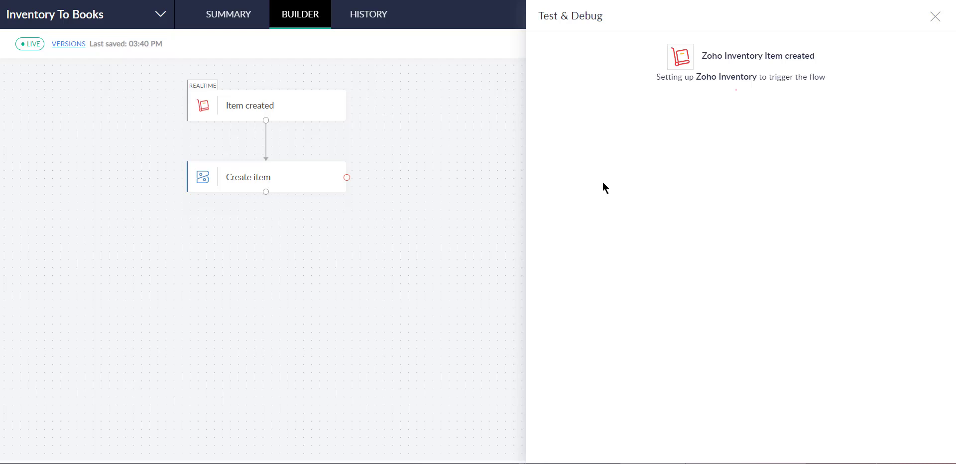
pyautogui.moveTo(647, 203)
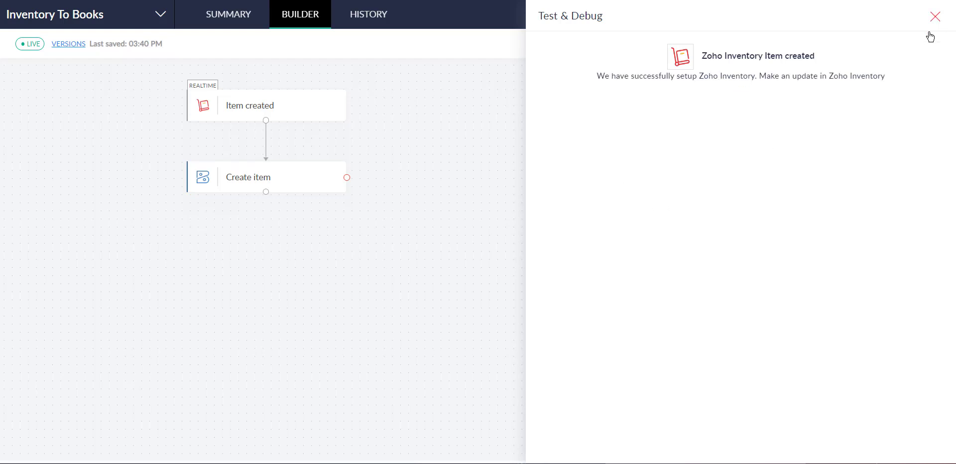
pyautogui.moveTo(942, 37)
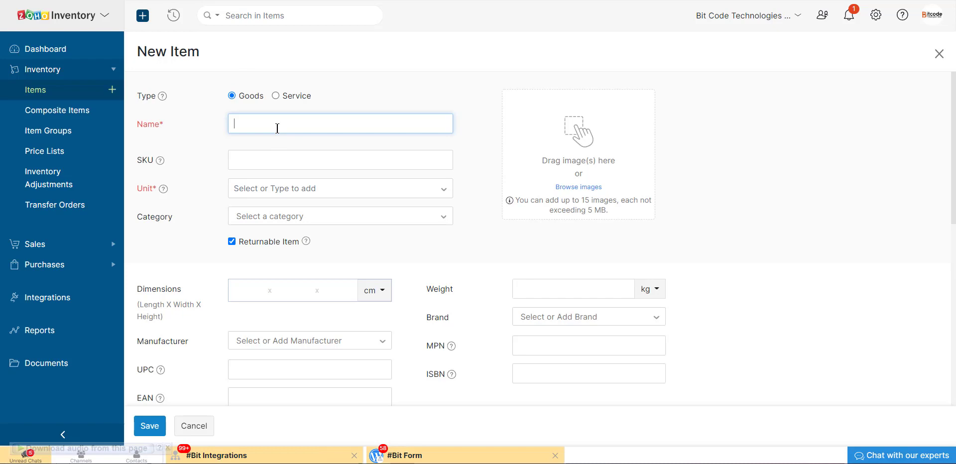
# Name the new item 'Test for this video', with unit Box and selling price 678
pyautogui.write('Test')
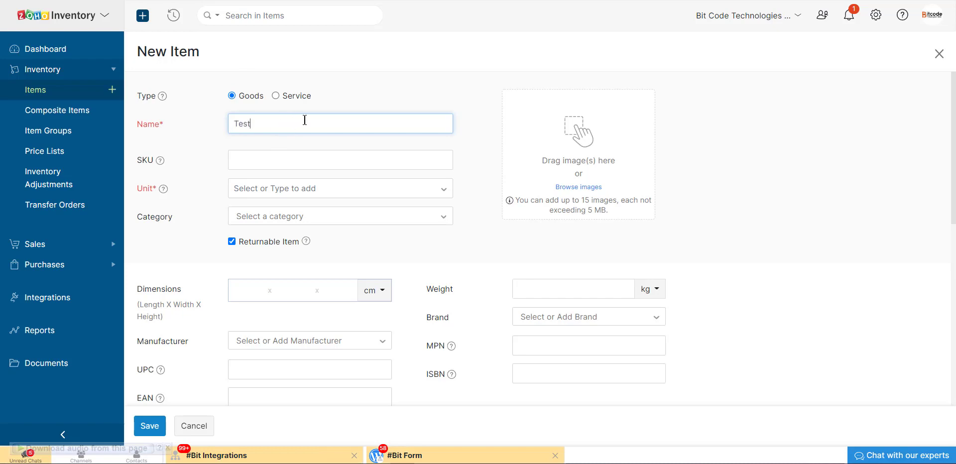
pyautogui.write('Foe')
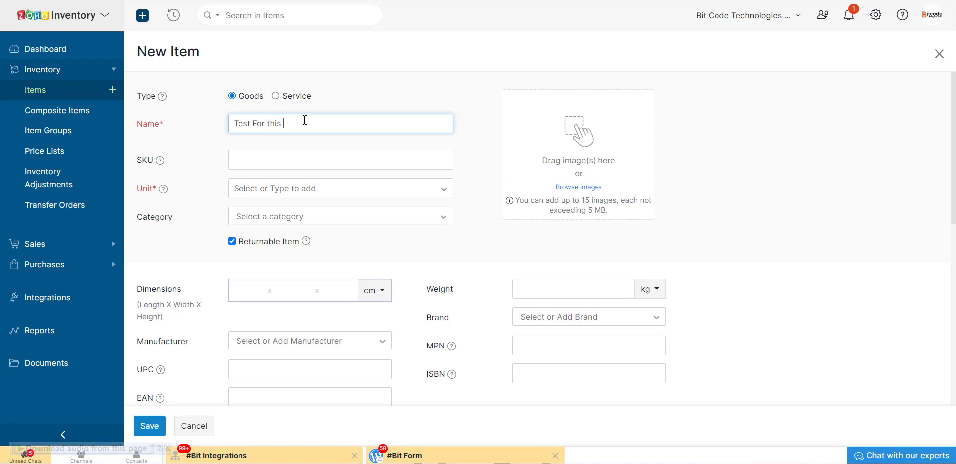
pyautogui.write('vi')
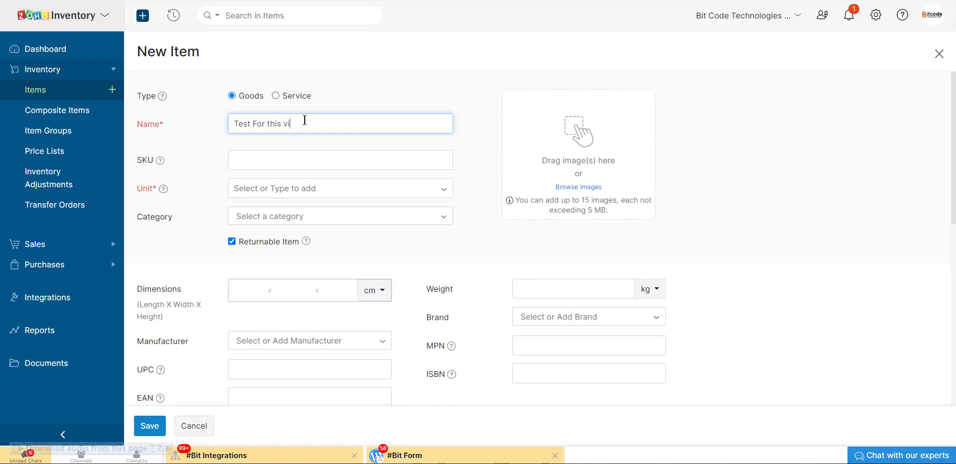
pyautogui.write('deo')
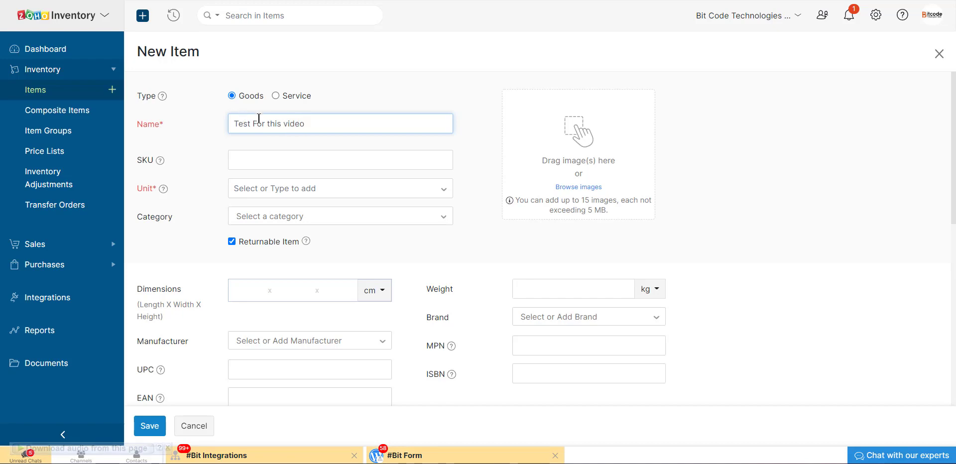
pyautogui.moveTo(272, 110)
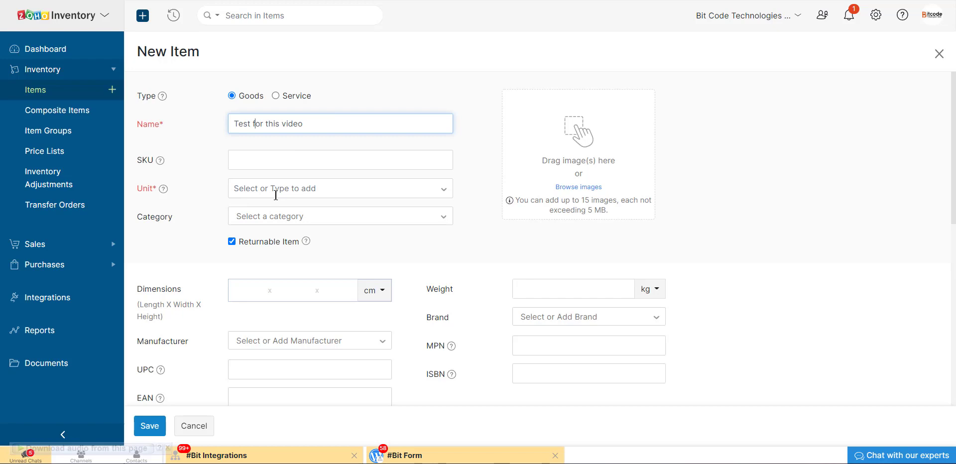
pyautogui.write('Box')
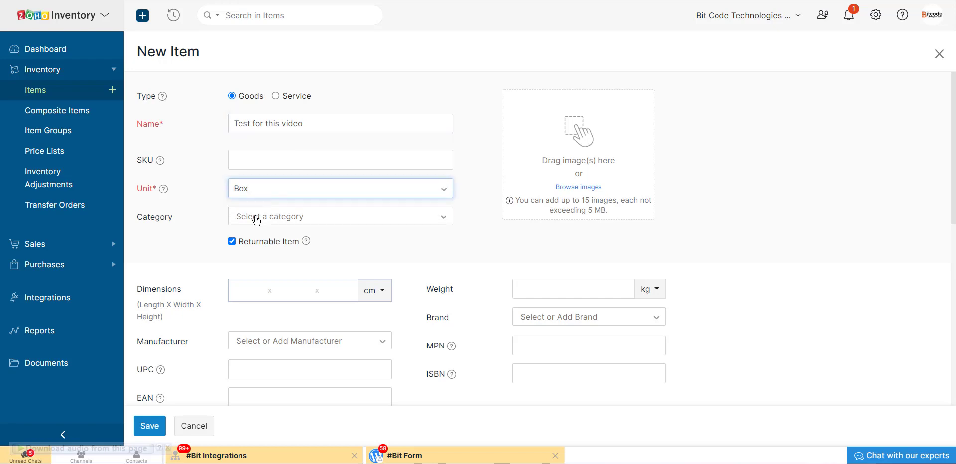
pyautogui.scroll(-3)
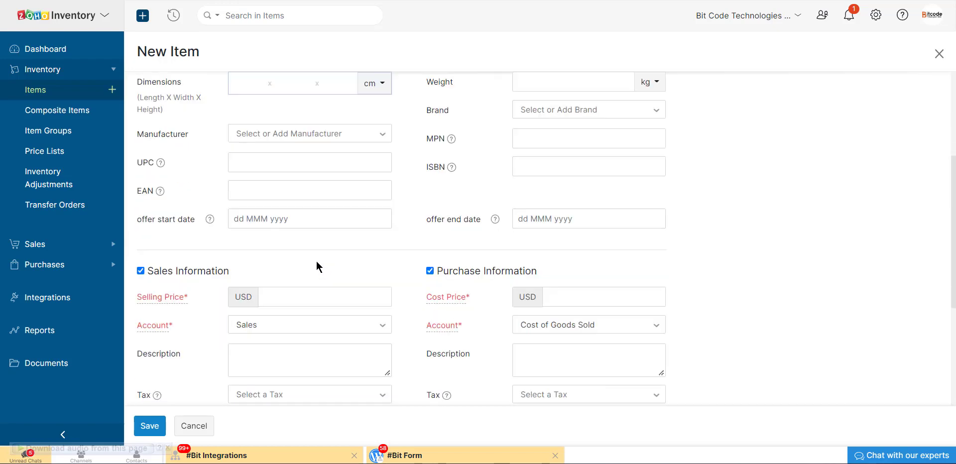
pyautogui.click(325, 297)
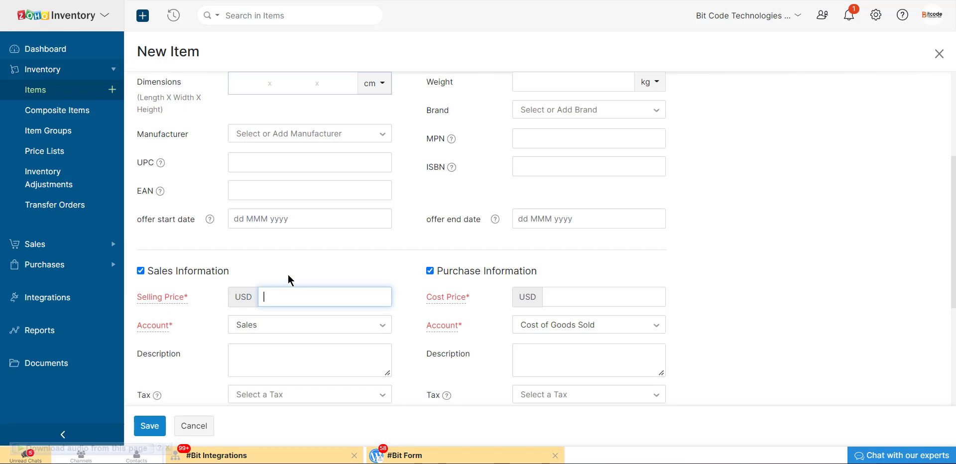
pyautogui.write('678')
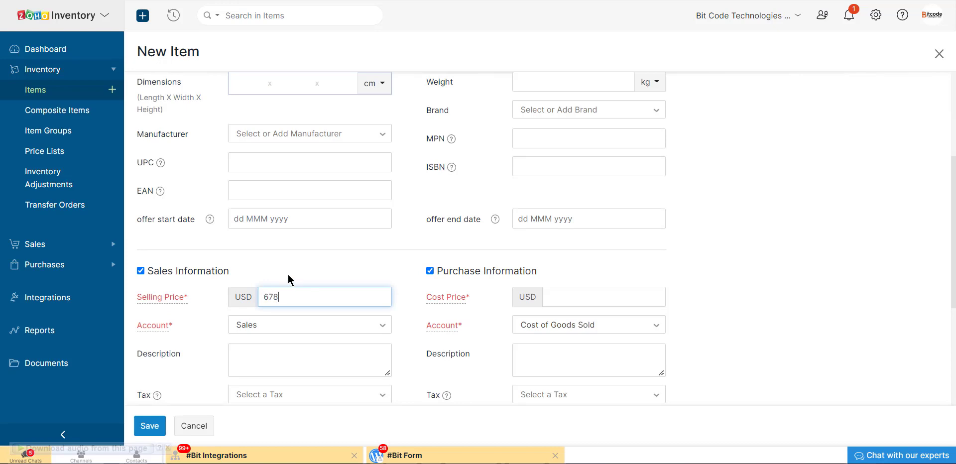
pyautogui.scroll(3)
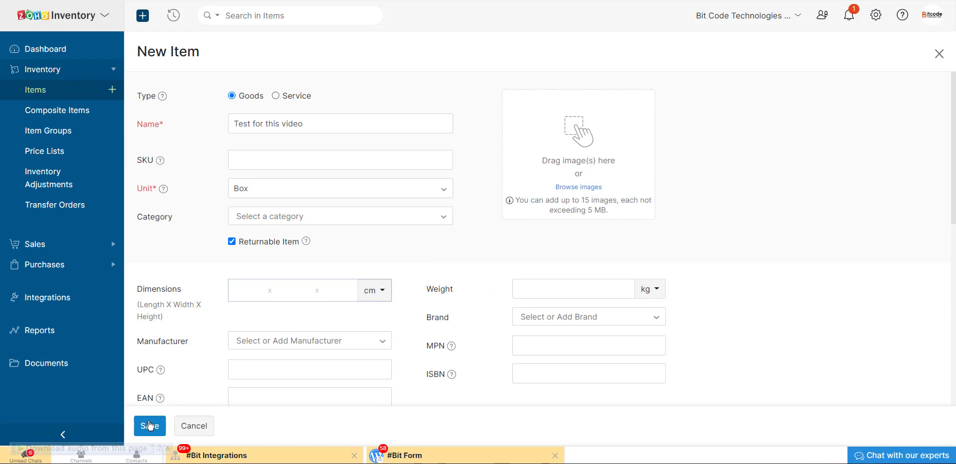
# Turn off Purchase Information after the failed save, then save the item again
pyautogui.click(149, 426)
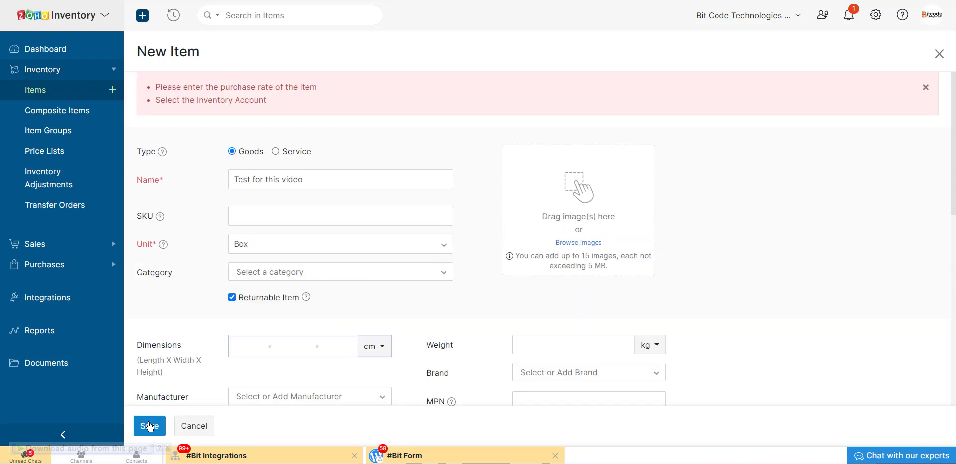
pyautogui.moveTo(402, 263)
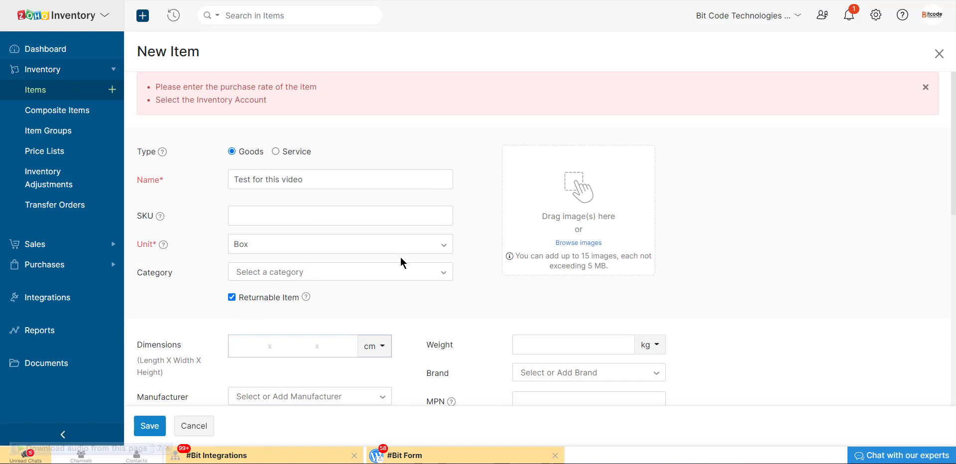
pyautogui.scroll(-3)
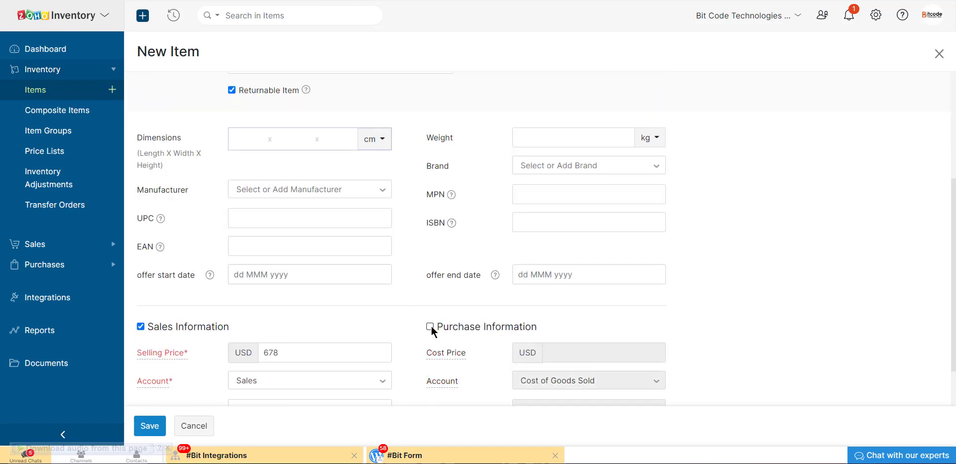
pyautogui.click(150, 426)
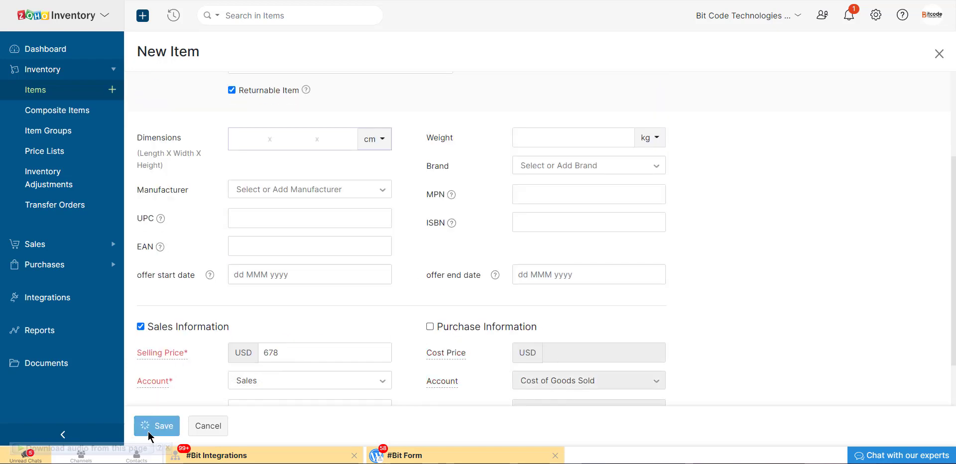
pyautogui.click(156, 426)
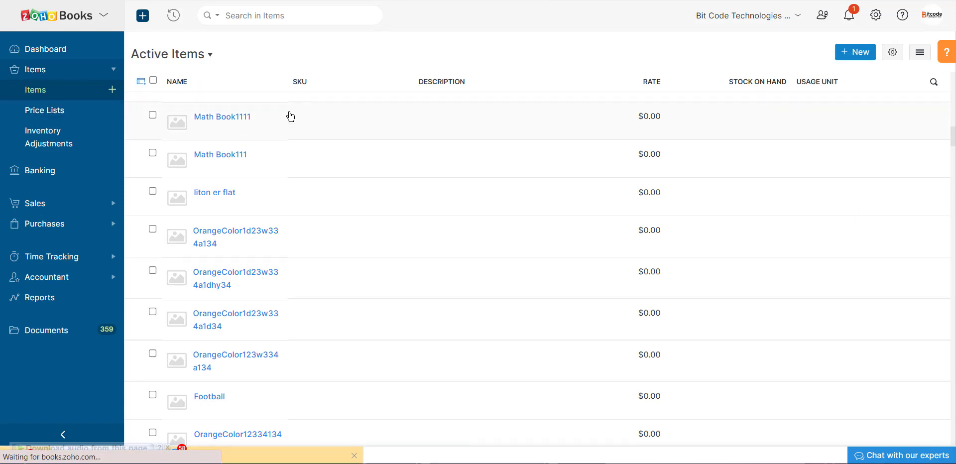
pyautogui.moveTo(253, 133)
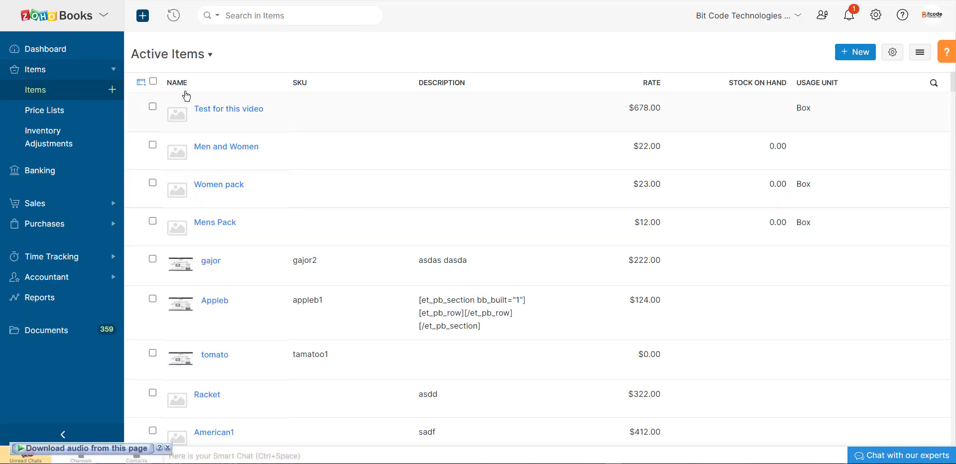
# Return to the Zoho Inventory tab and close the 'Test for this video' details
pyautogui.click(228, 109)
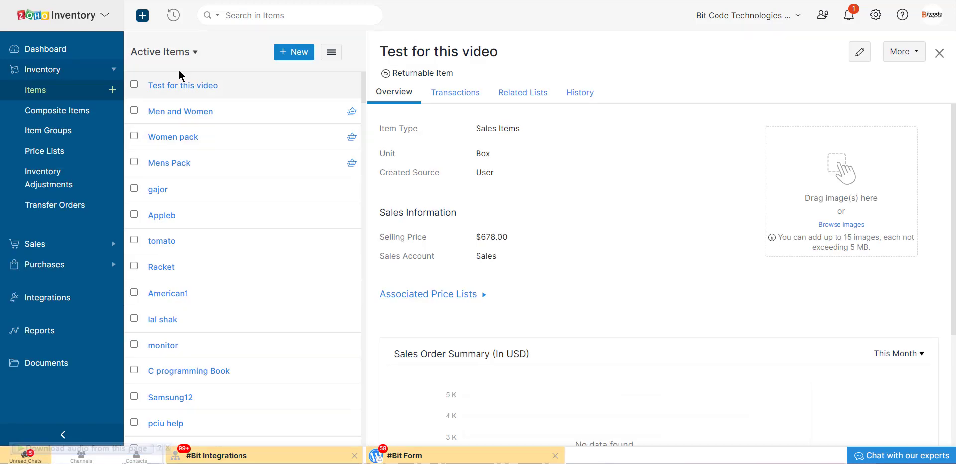
pyautogui.moveTo(942, 74)
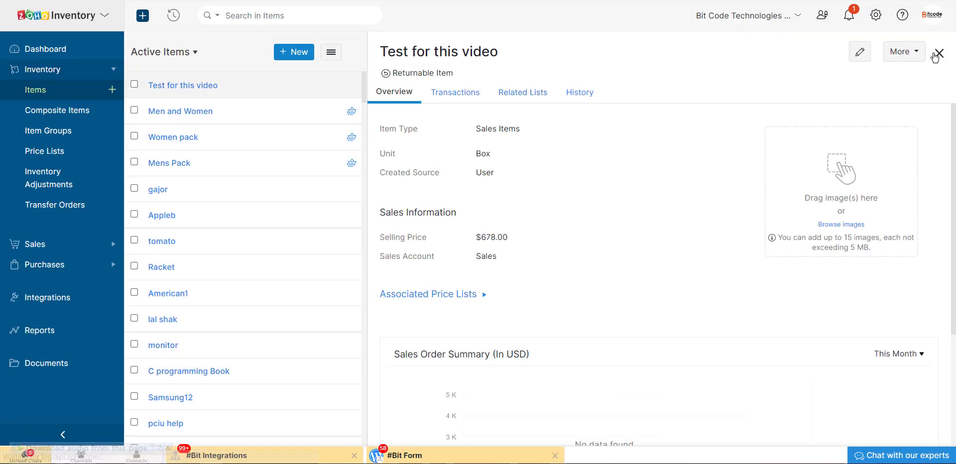
pyautogui.click(938, 52)
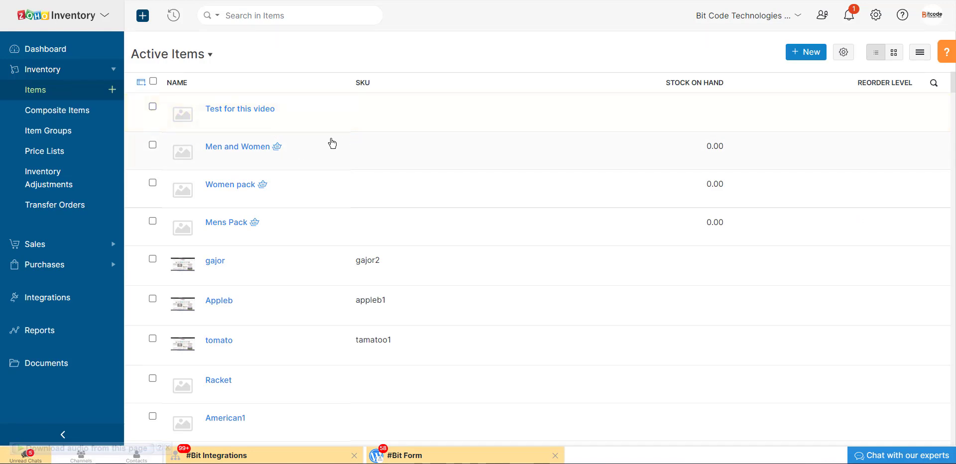